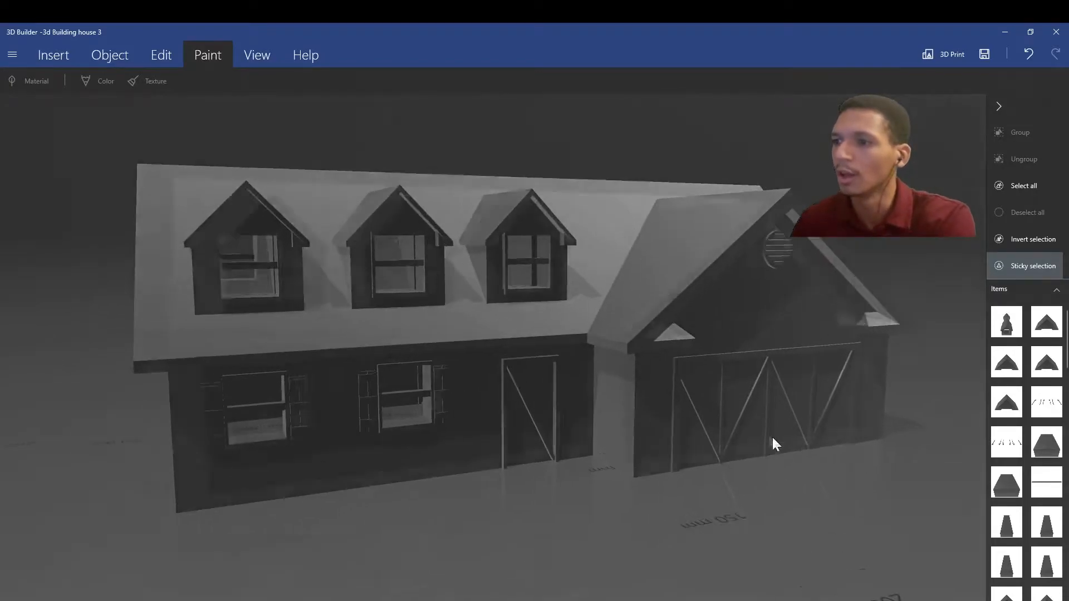
Inspect the house model, then bring up the file menu with save options.
scroll("up", 3)
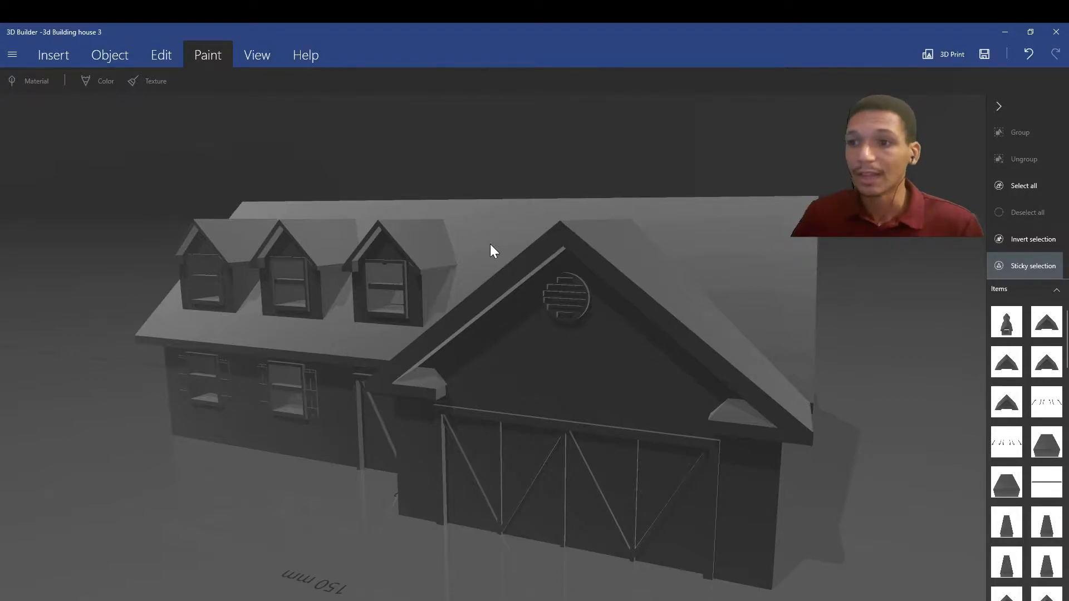
mouse_move(110, 202)
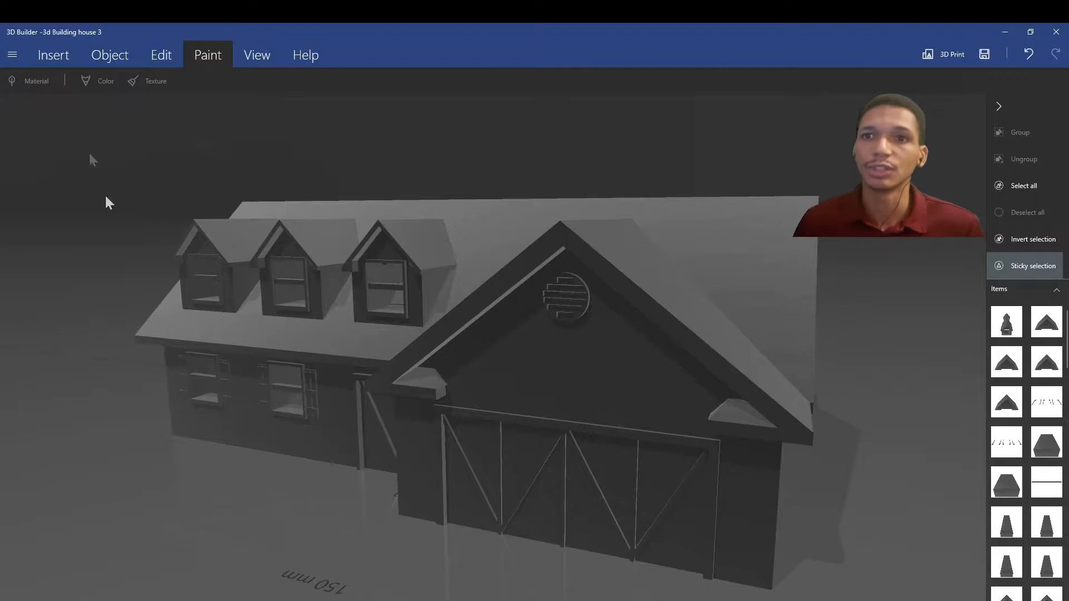
mouse_move(12, 55)
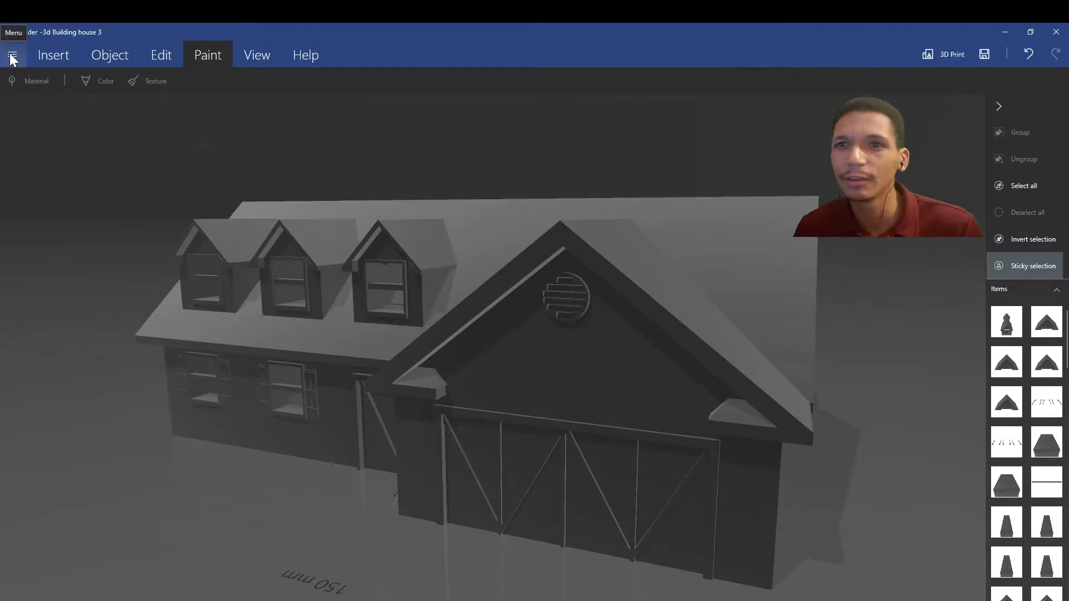
left_click(13, 55)
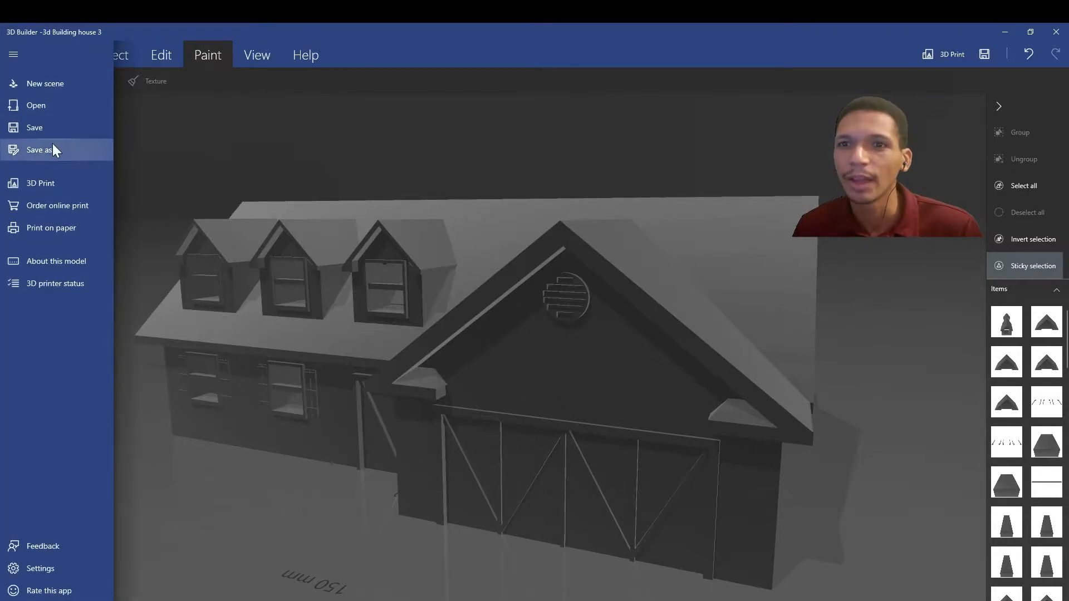
mouse_move(39, 149)
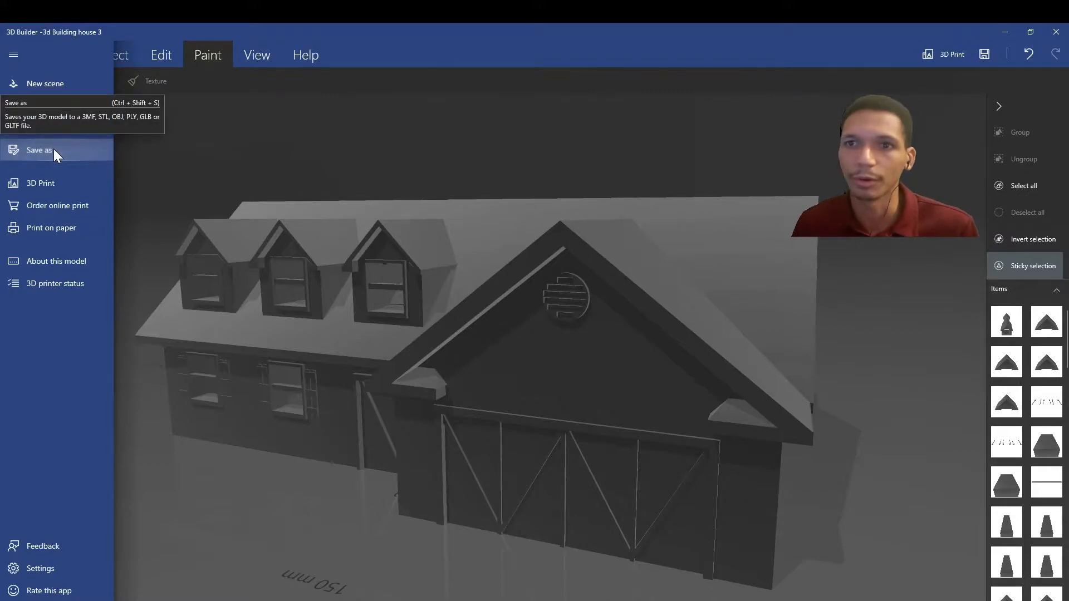
Start a Save As into the Desktop test folder for the house model.
left_click(39, 149)
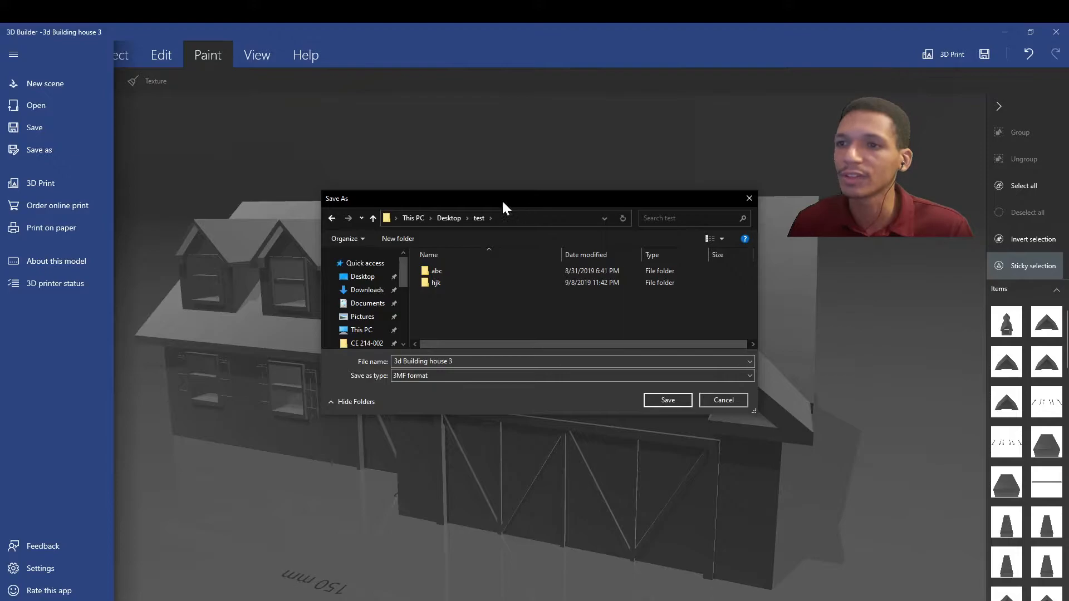
mouse_move(450, 330)
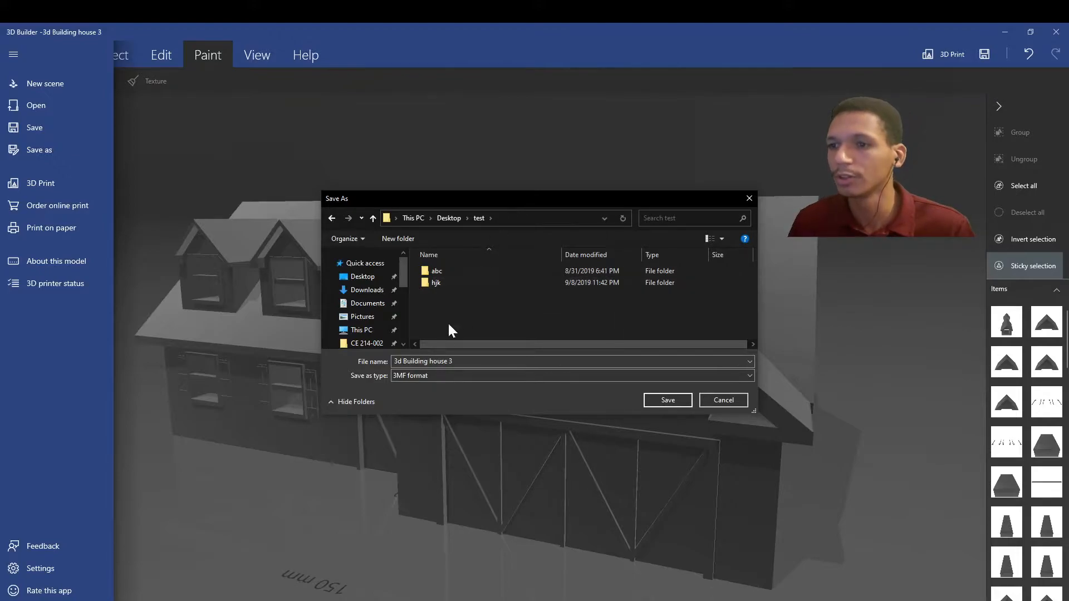
mouse_move(353, 389)
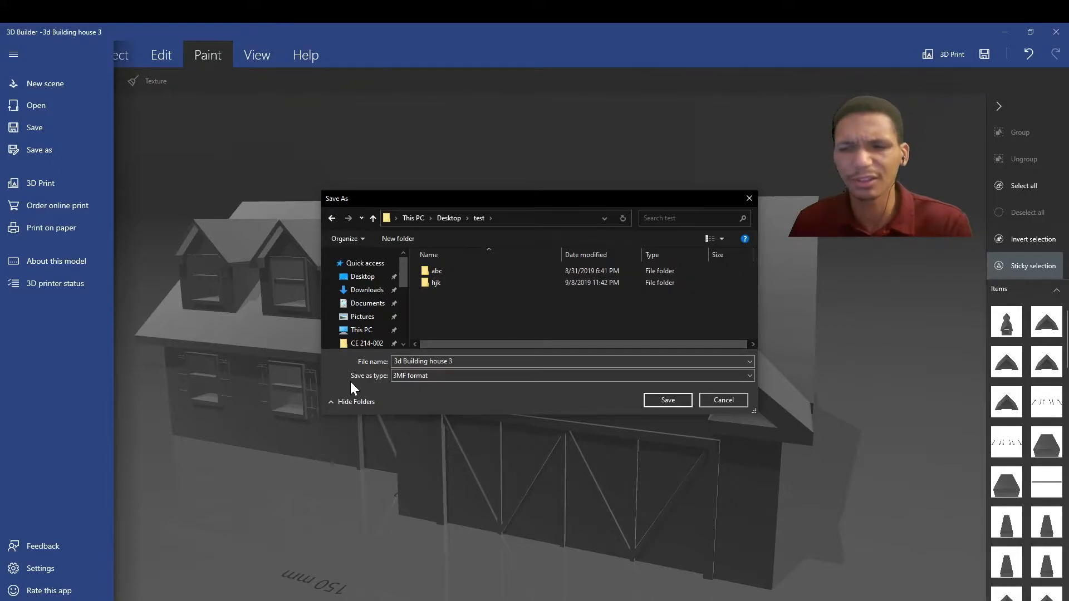
mouse_move(437, 334)
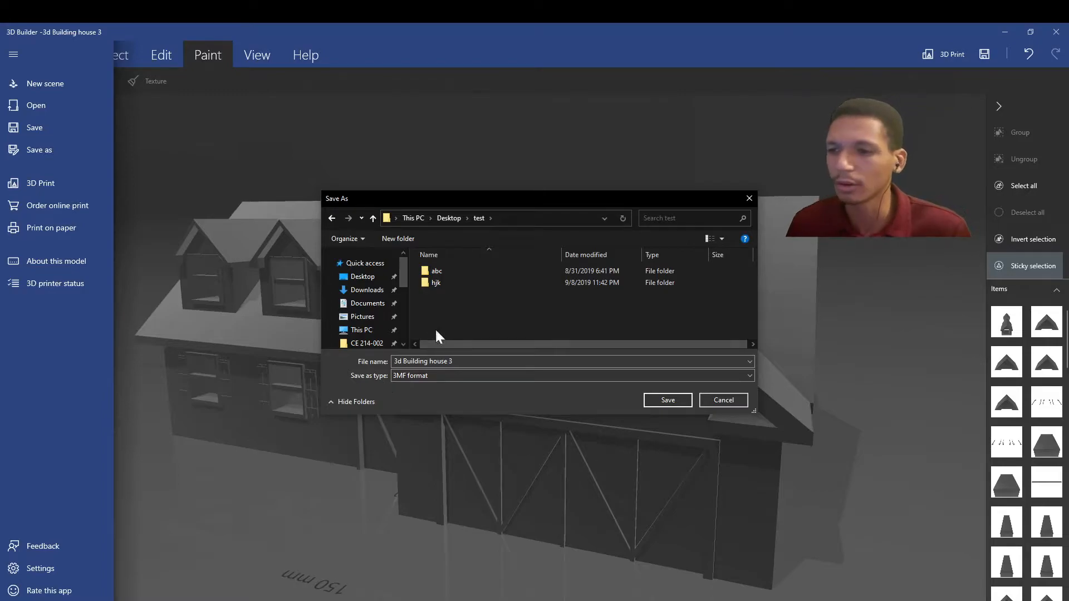
mouse_move(394, 384)
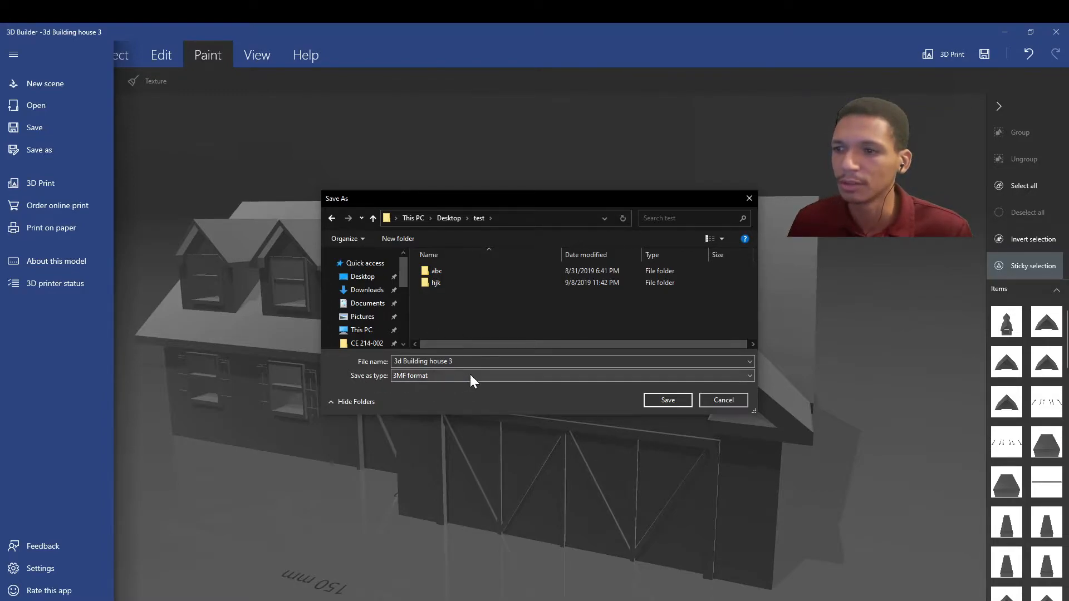
Show the export format list (3MF, STL, OBJ, PLY, GLTF, GLB).
left_click(571, 375)
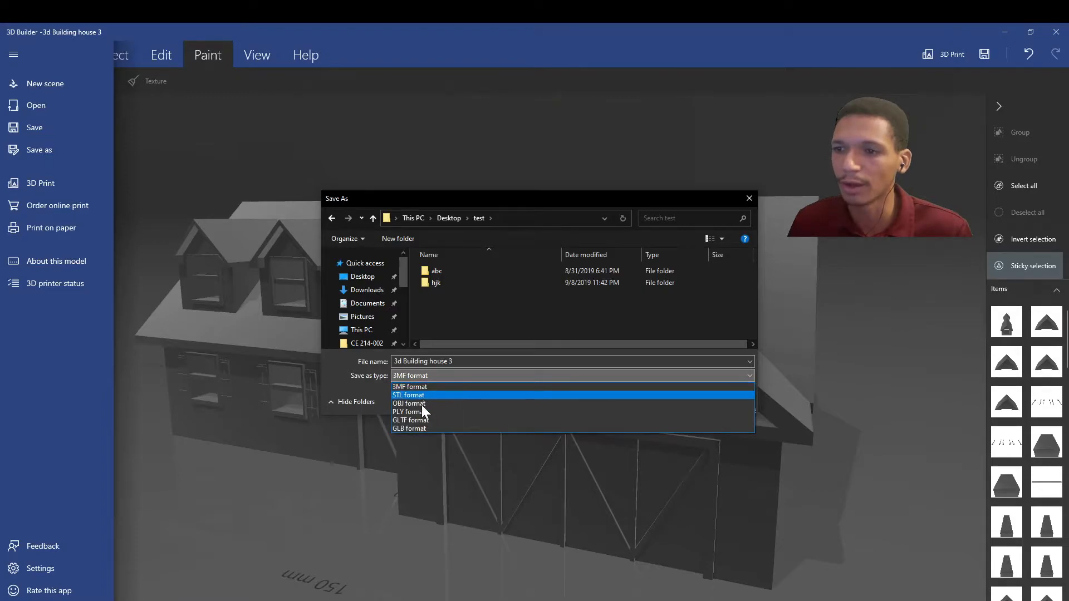
mouse_move(408, 403)
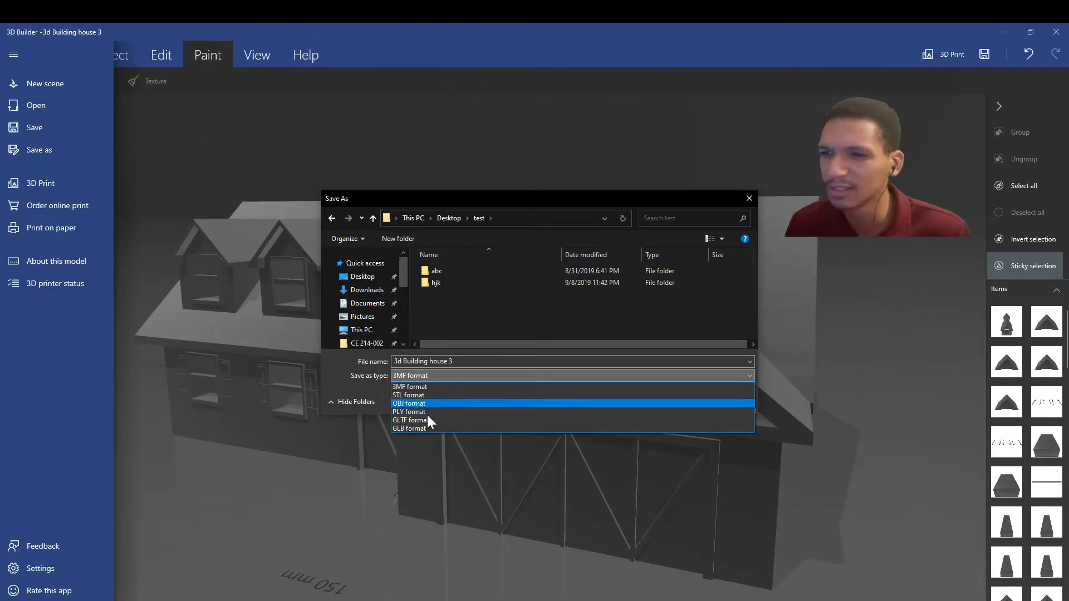
mouse_move(409, 412)
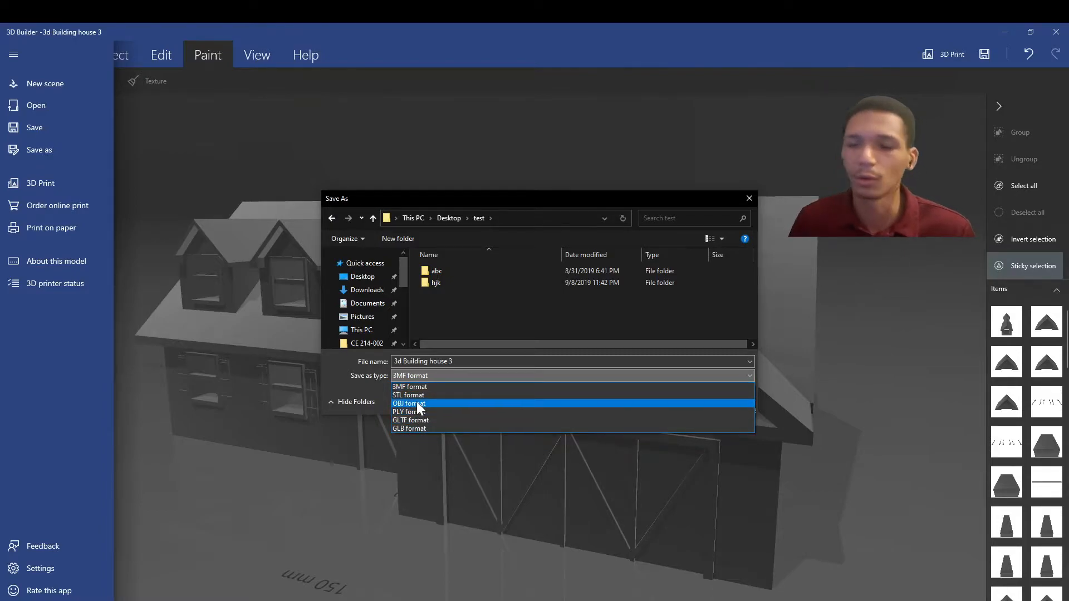
mouse_move(431, 409)
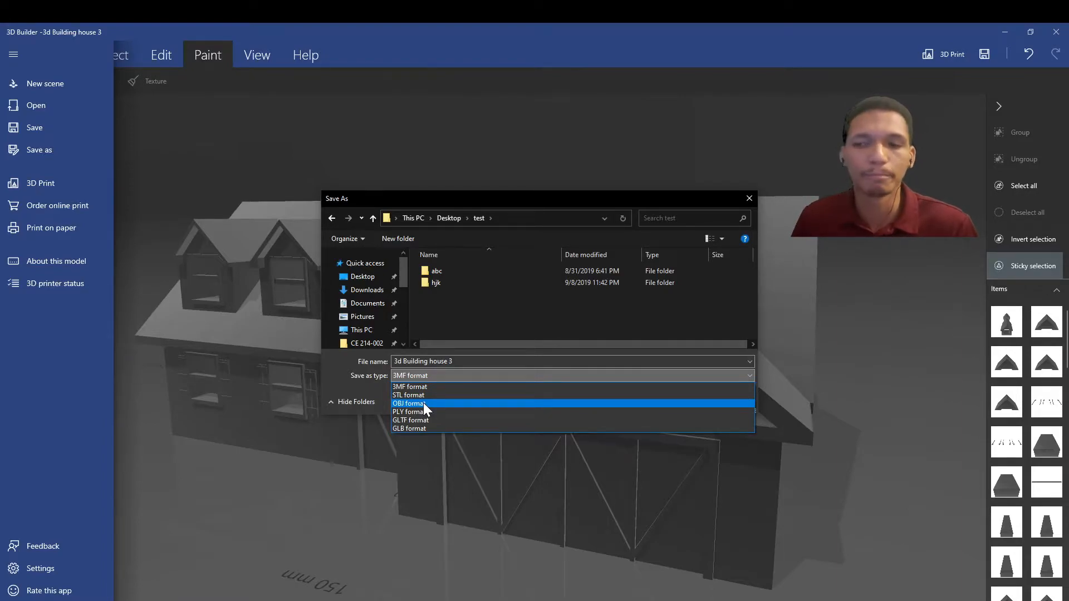
mouse_move(409, 429)
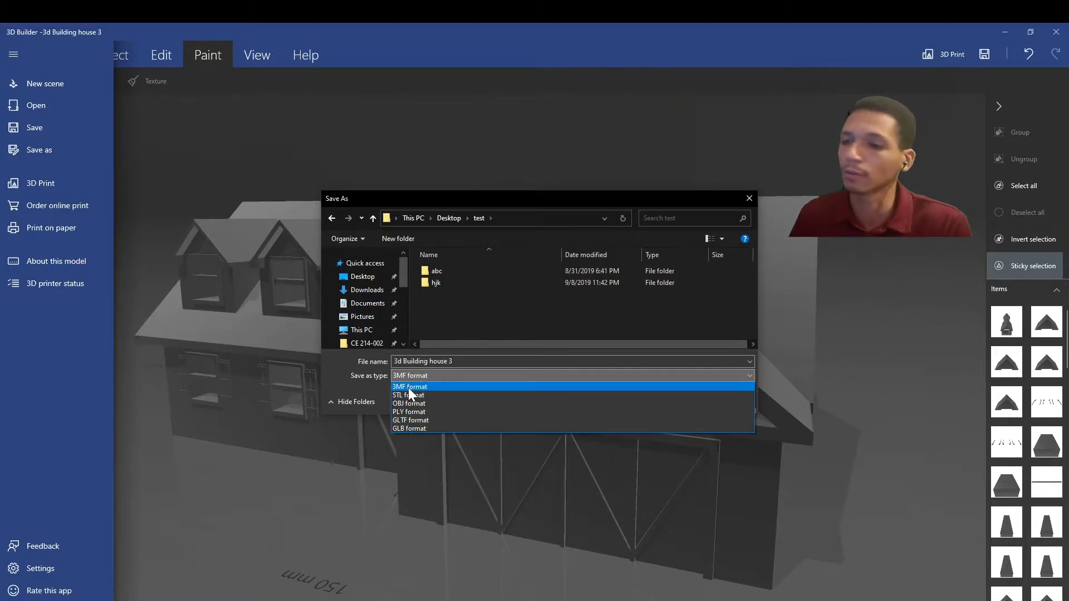
mouse_move(416, 403)
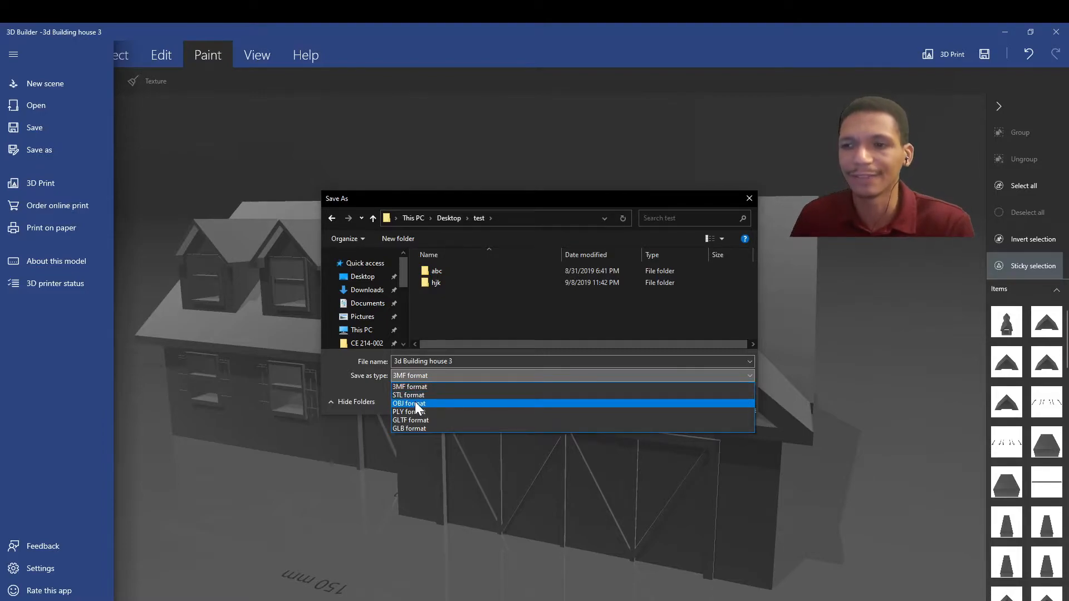
mouse_move(421, 408)
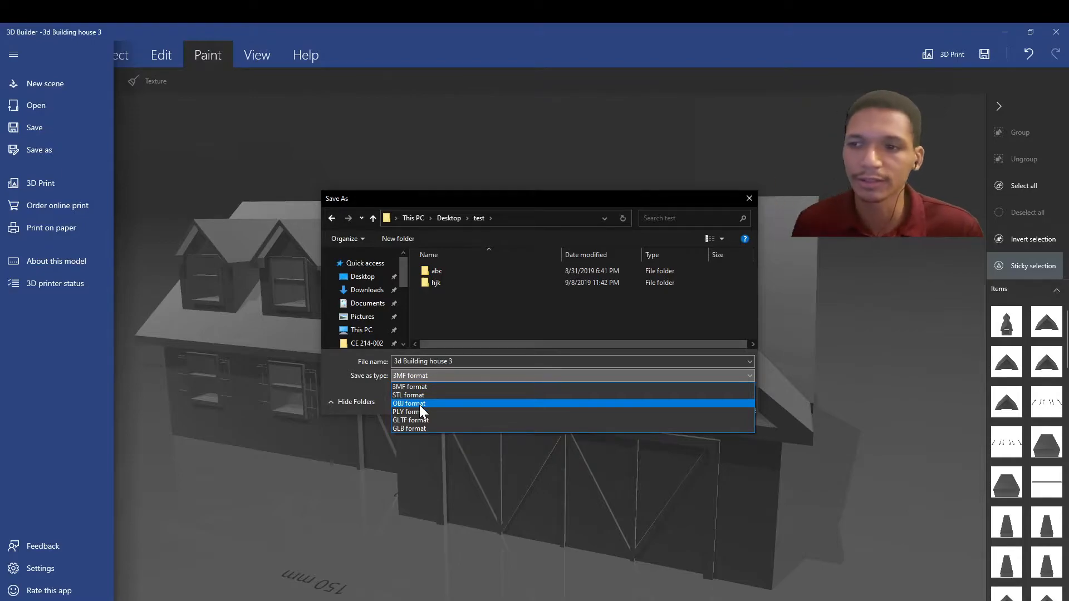
Export the house as an OBJ file named HOuse in the test folder.
left_click(409, 403)
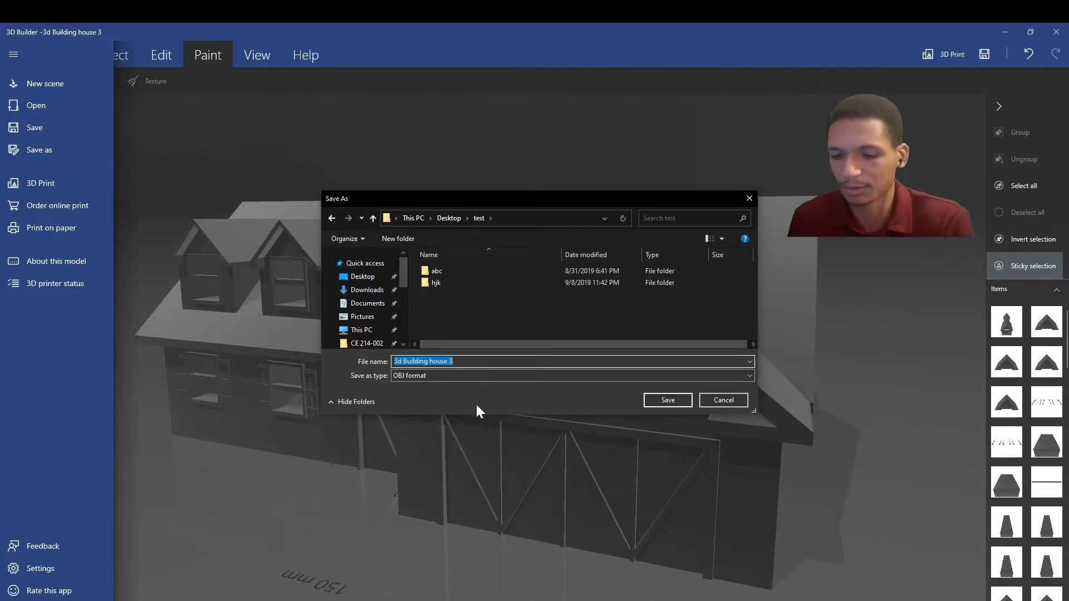
type("HOuse")
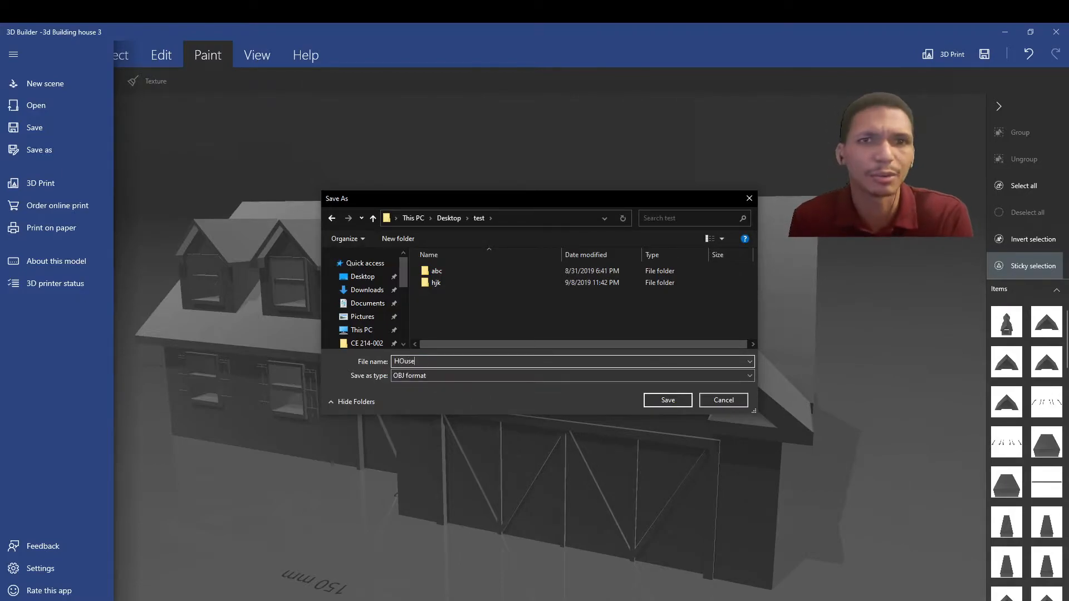
left_click(667, 400)
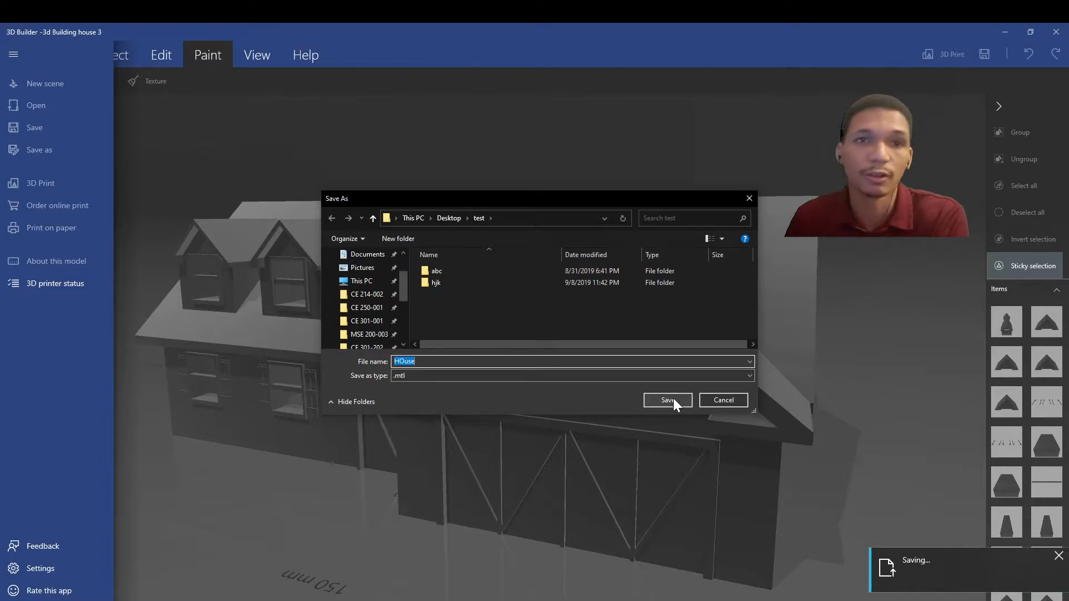
mouse_move(617, 385)
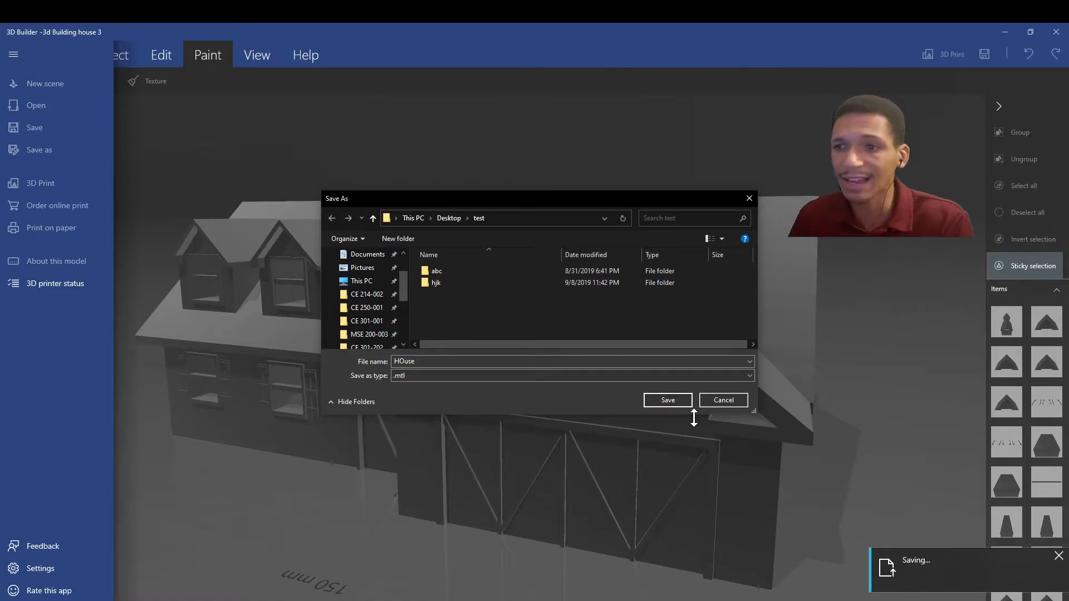
mouse_move(697, 425)
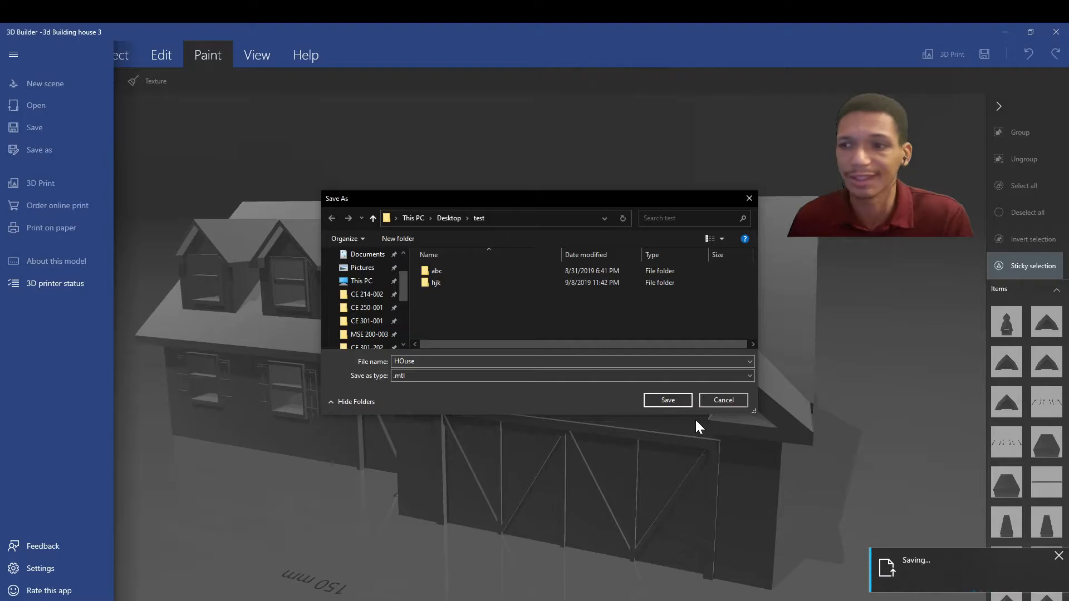
Confirm saving the model as HOuse in Desktop > test.
left_click(668, 399)
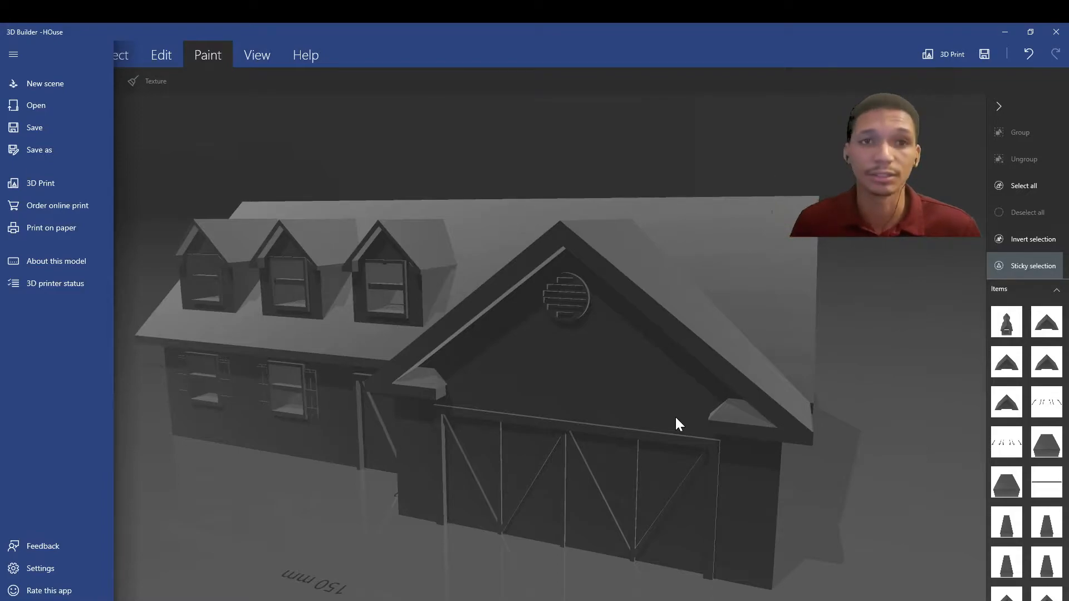
mouse_move(723, 388)
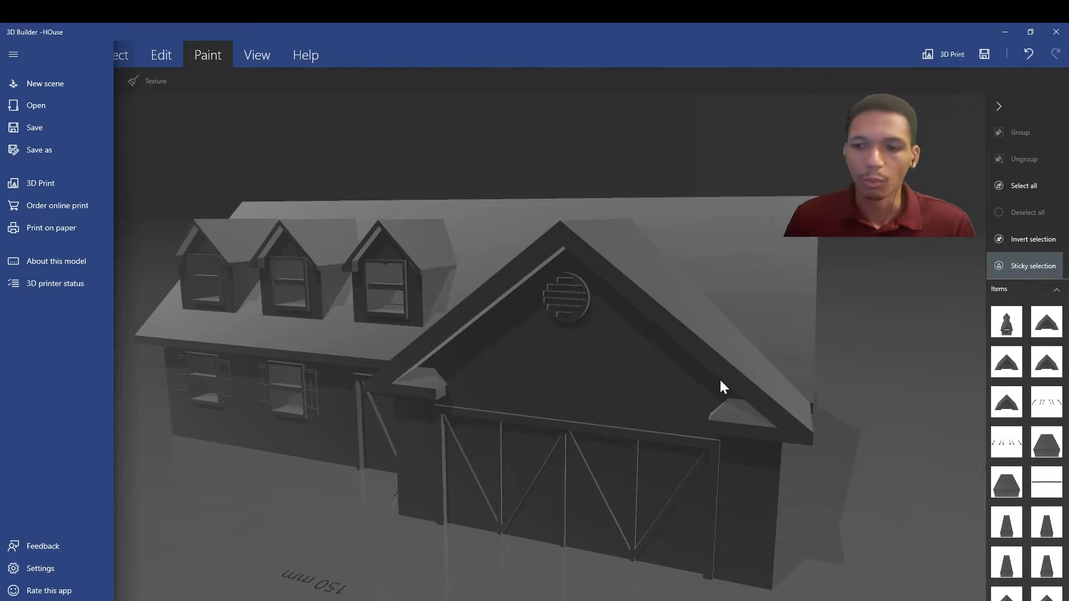
mouse_move(609, 489)
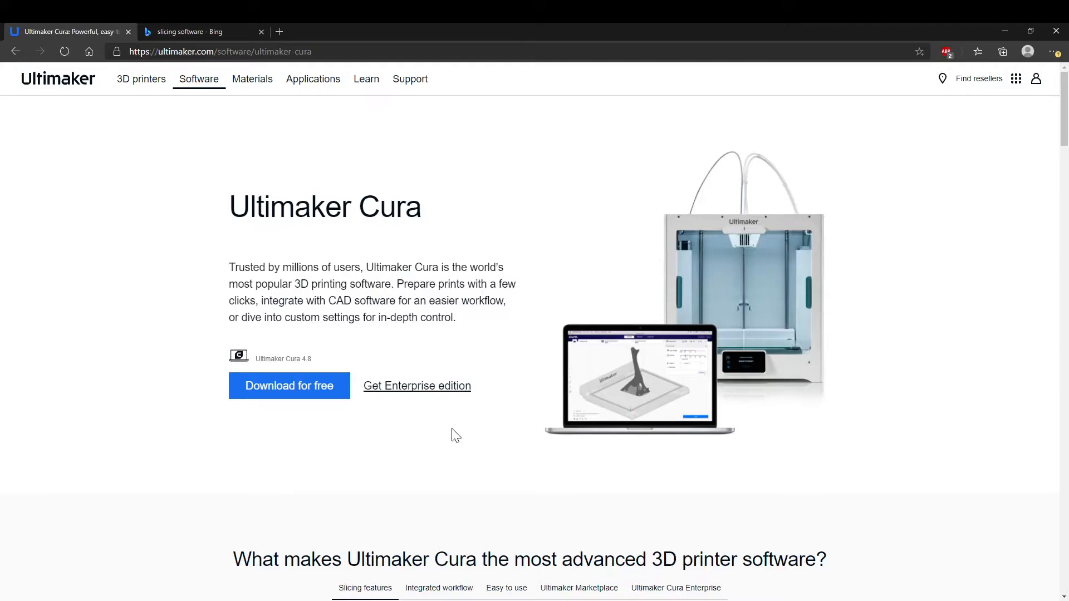
mouse_move(463, 467)
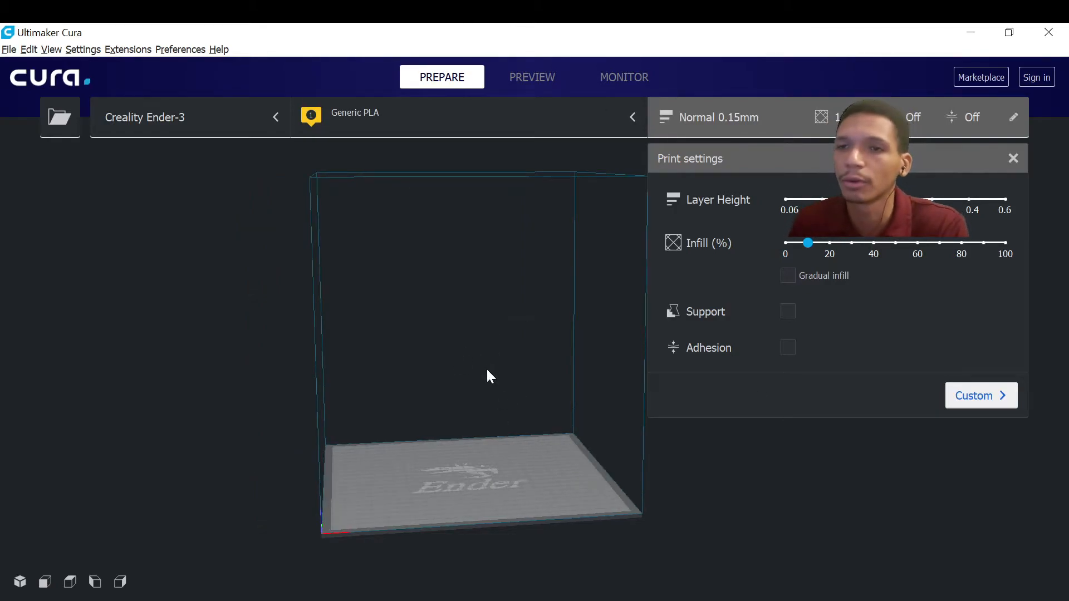
mouse_move(430, 269)
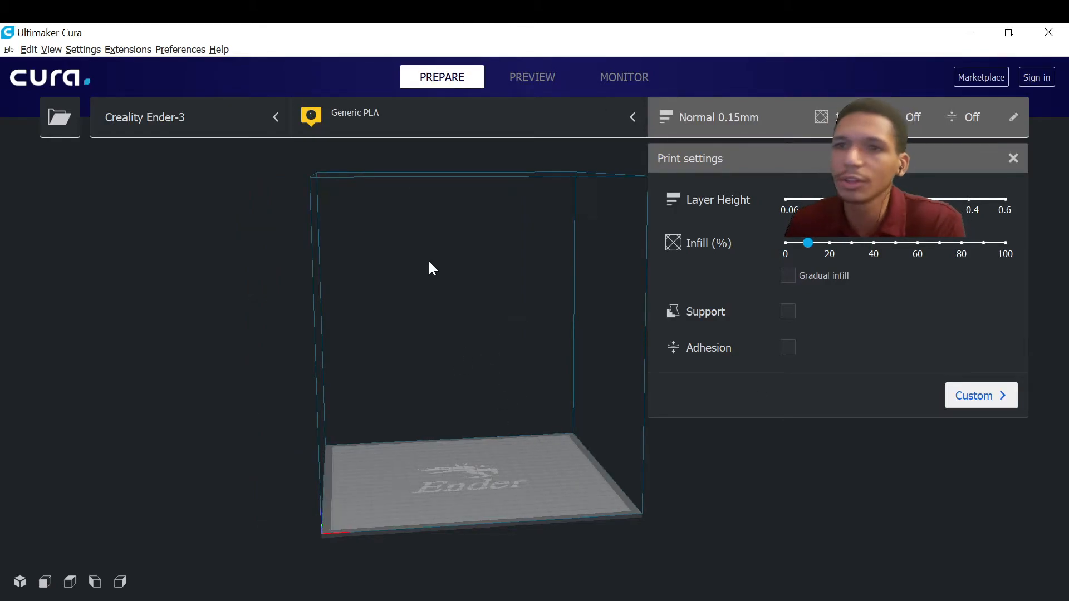
Import the HOuse model into Cura from the Desktop test folder.
left_click(9, 49)
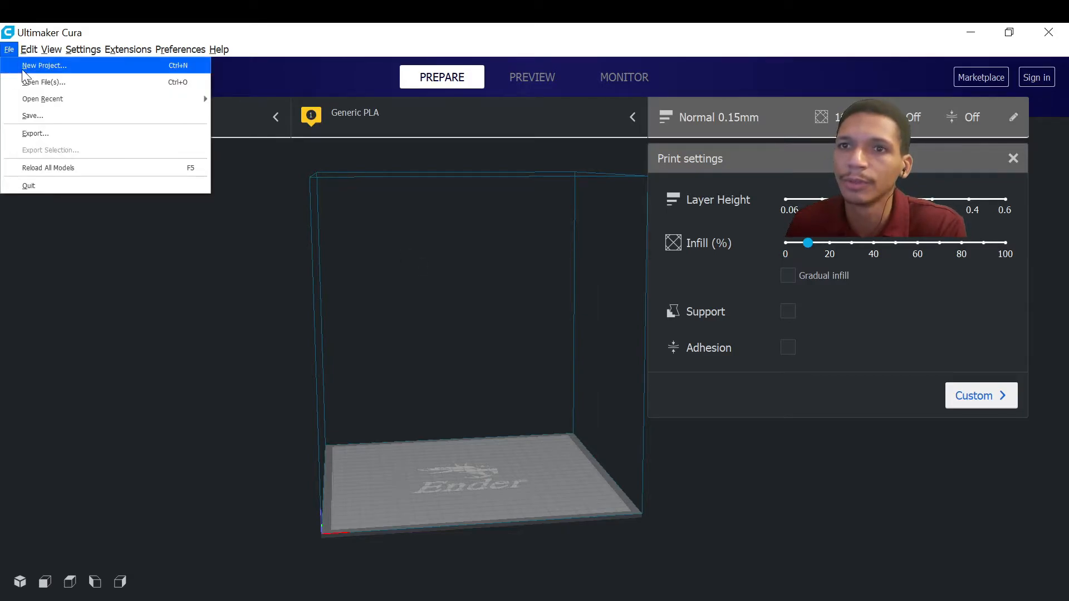
left_click(43, 82)
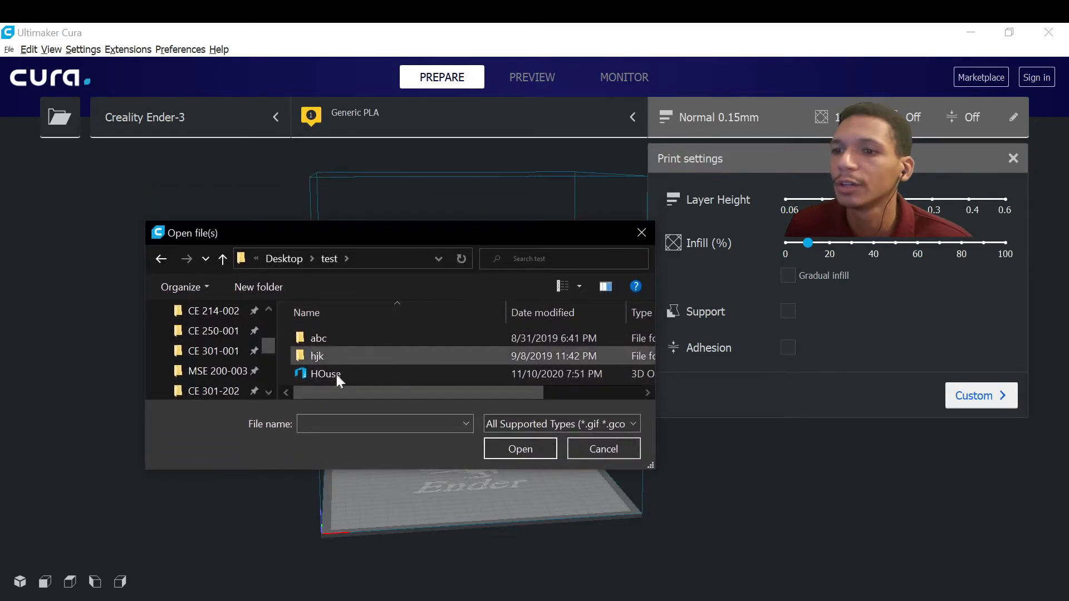
mouse_move(325, 375)
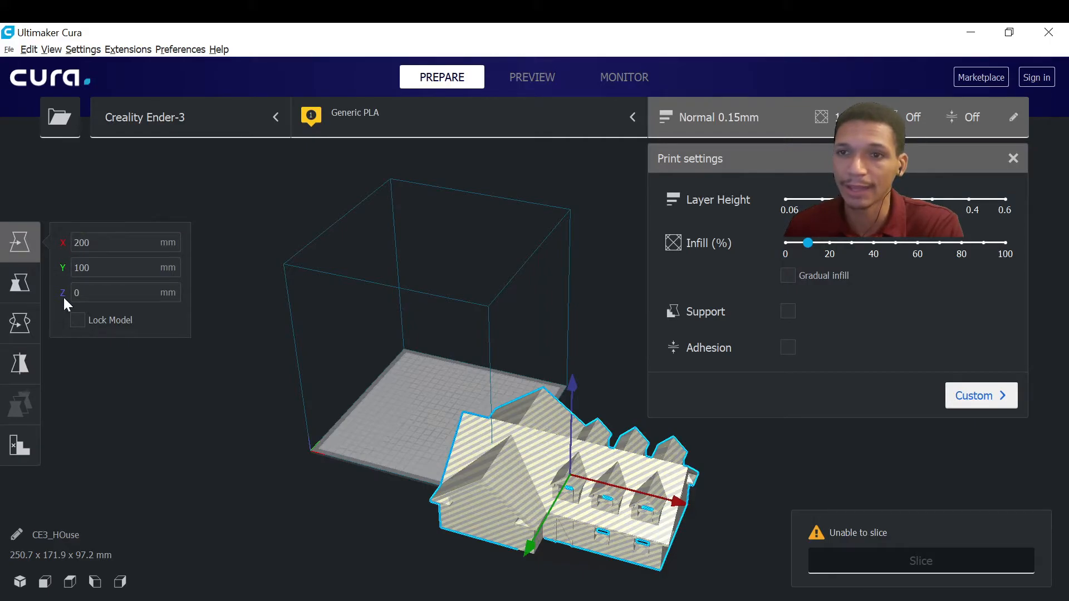
Centre the house on the build plate at X 0, Y 0 with the Move tool.
triple_click(80, 242)
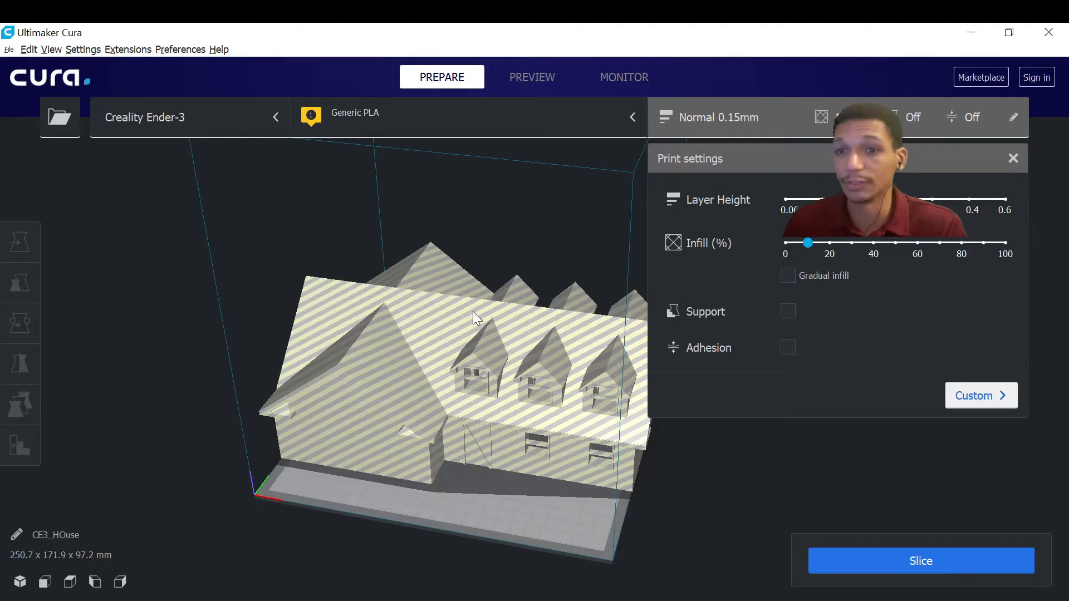
mouse_move(475, 330)
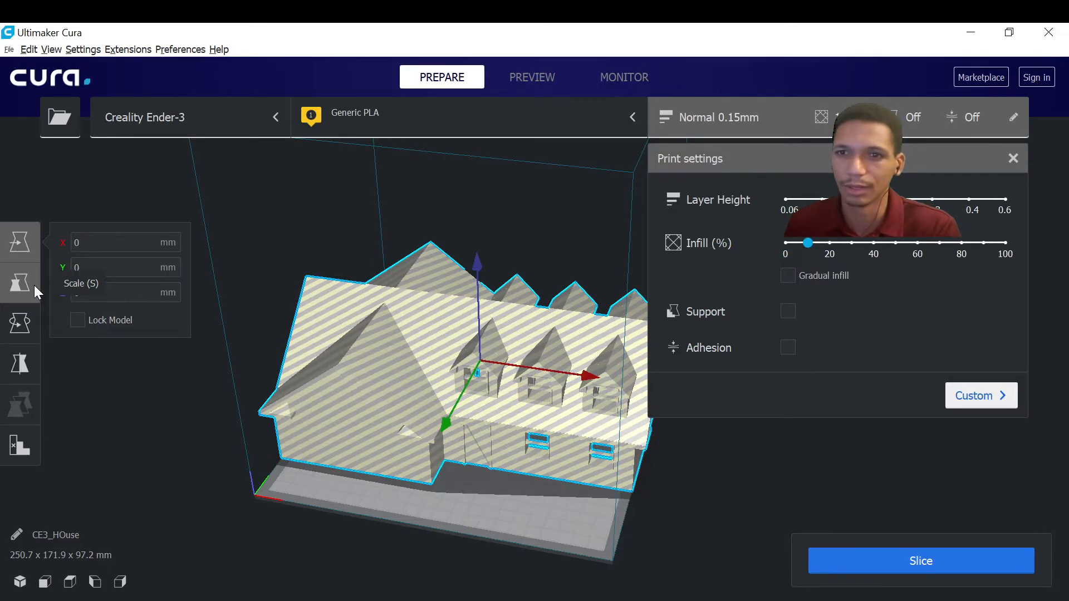
Scale the house uniformly to 40%, giving 100.3 x 68.8 x 38.9 mm.
left_click(20, 283)
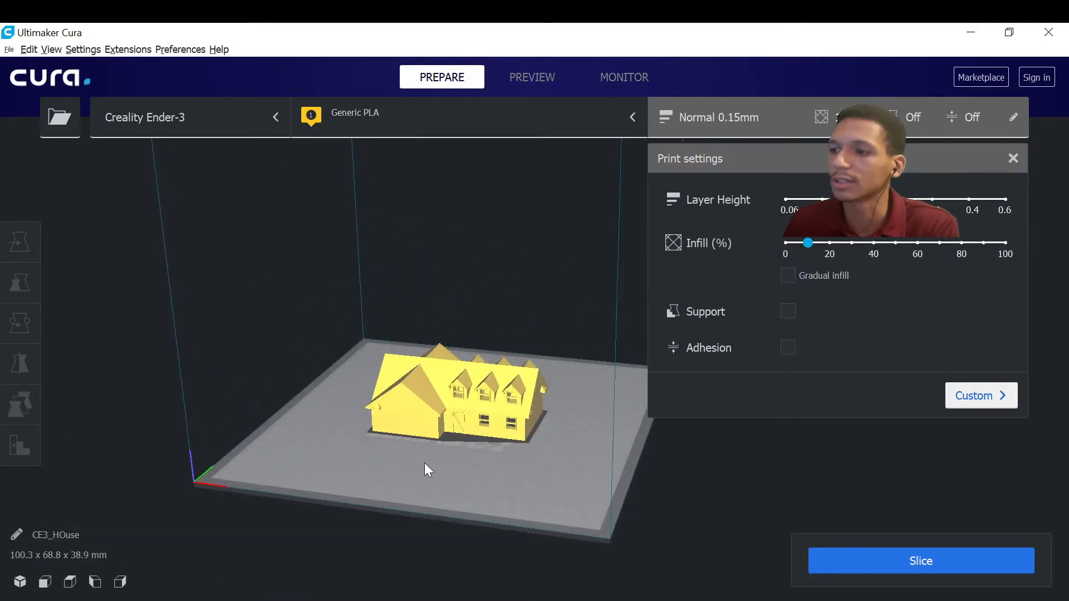
mouse_move(921, 560)
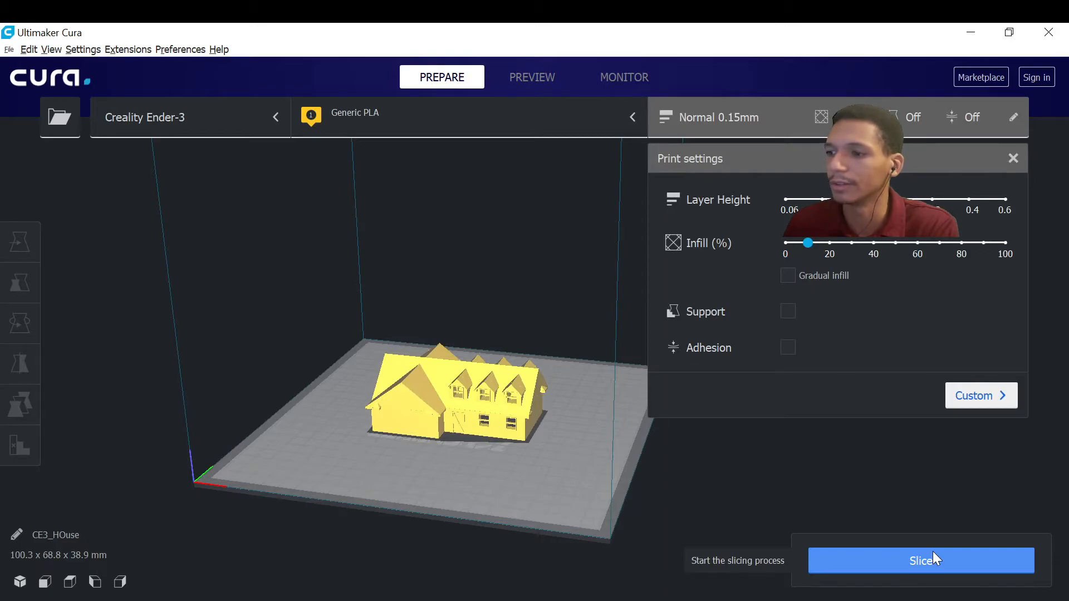
Slice the scaled house, estimating 4 h 34 min and 29 g of filament.
left_click(921, 560)
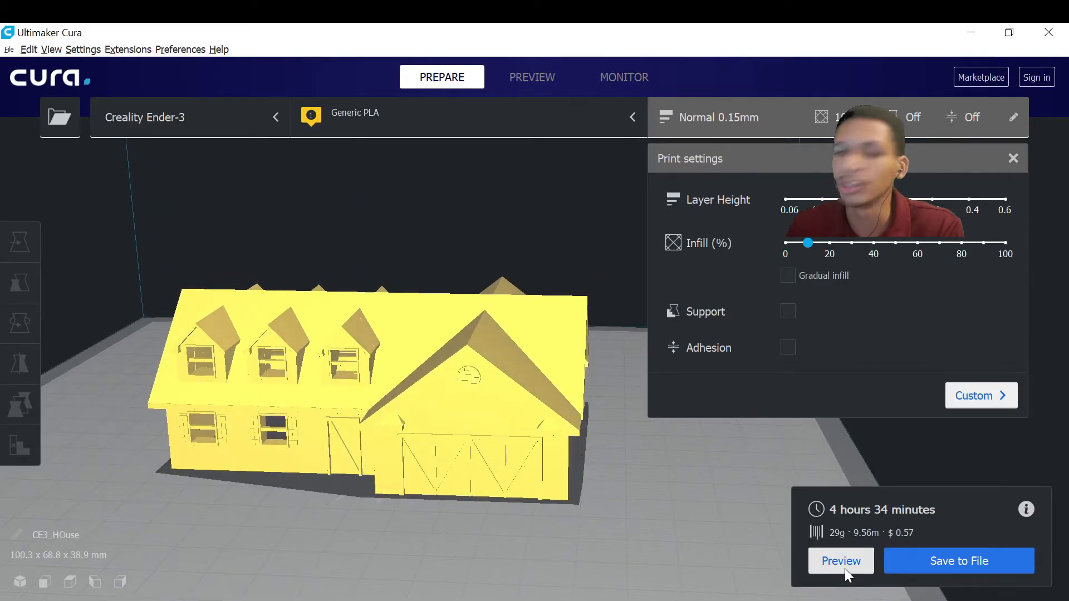
Preview the sliced house in layer view, showing walls, windows and skirt.
left_click(841, 561)
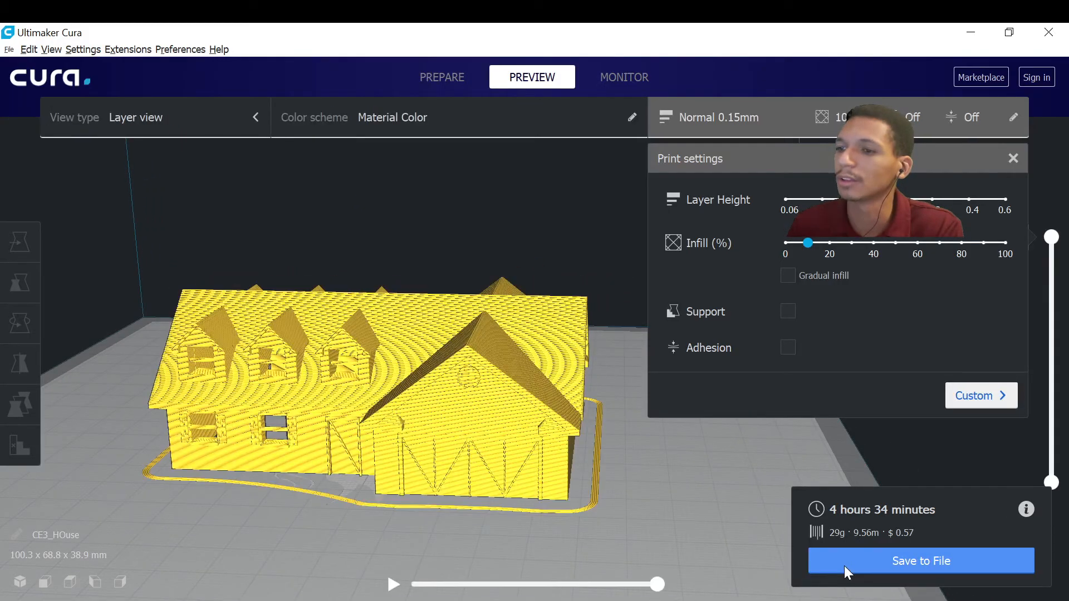
mouse_move(247, 498)
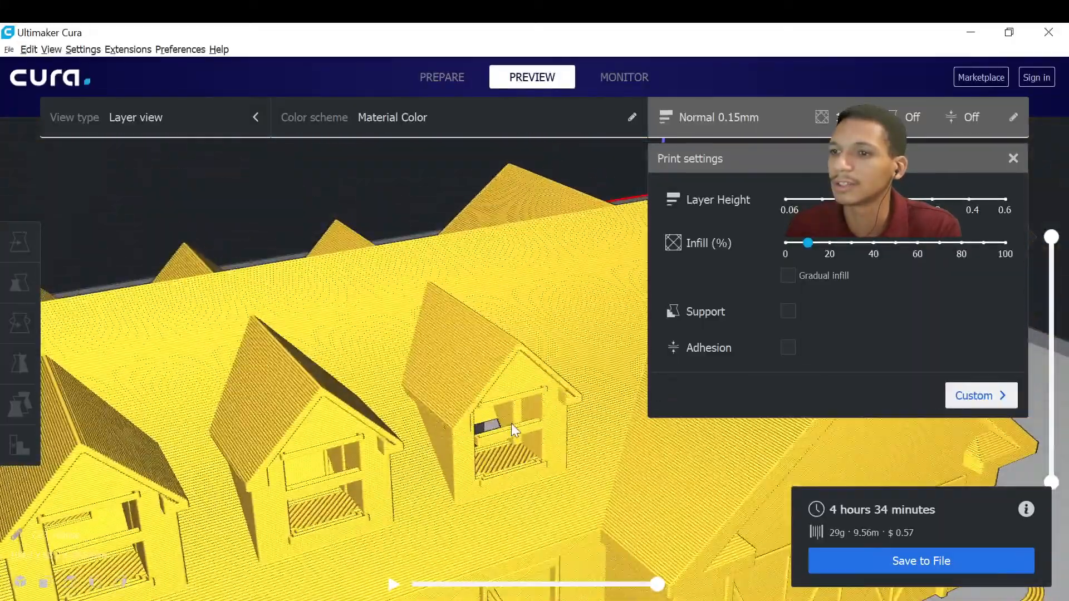
left_click(20, 282)
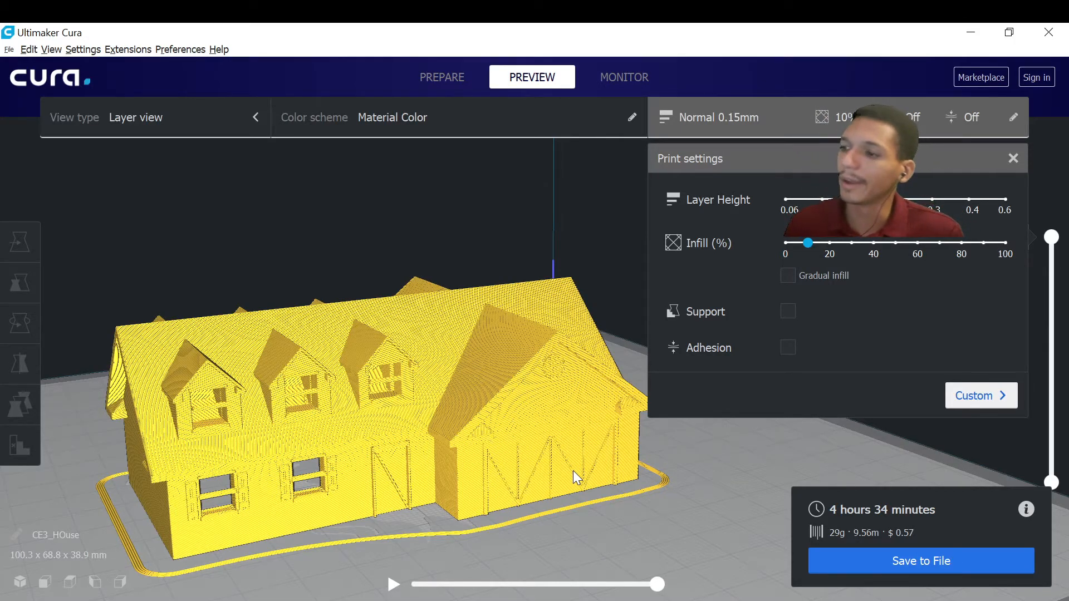
mouse_move(894, 542)
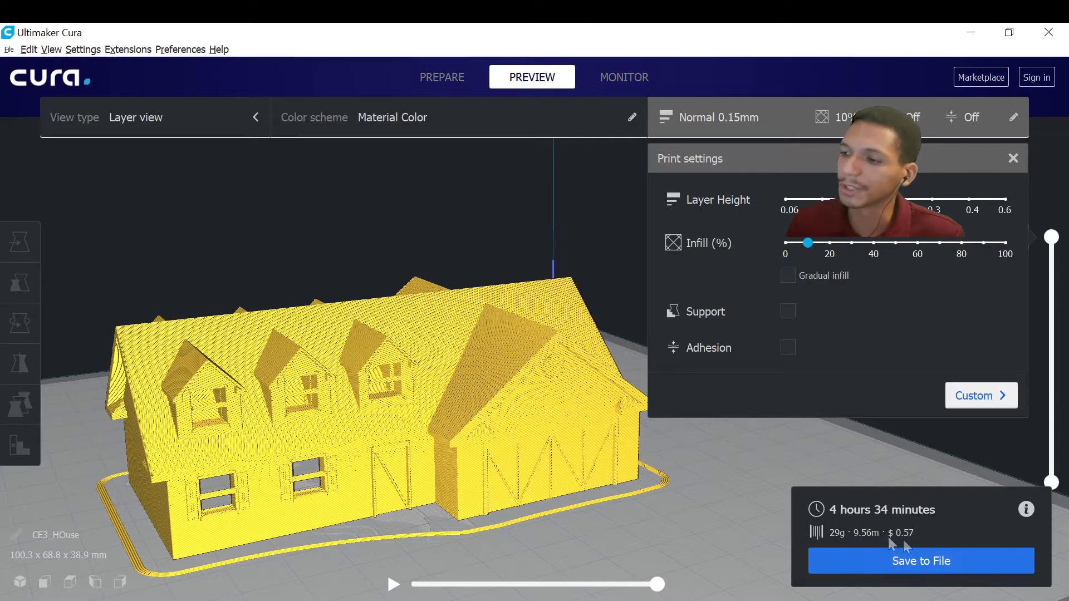